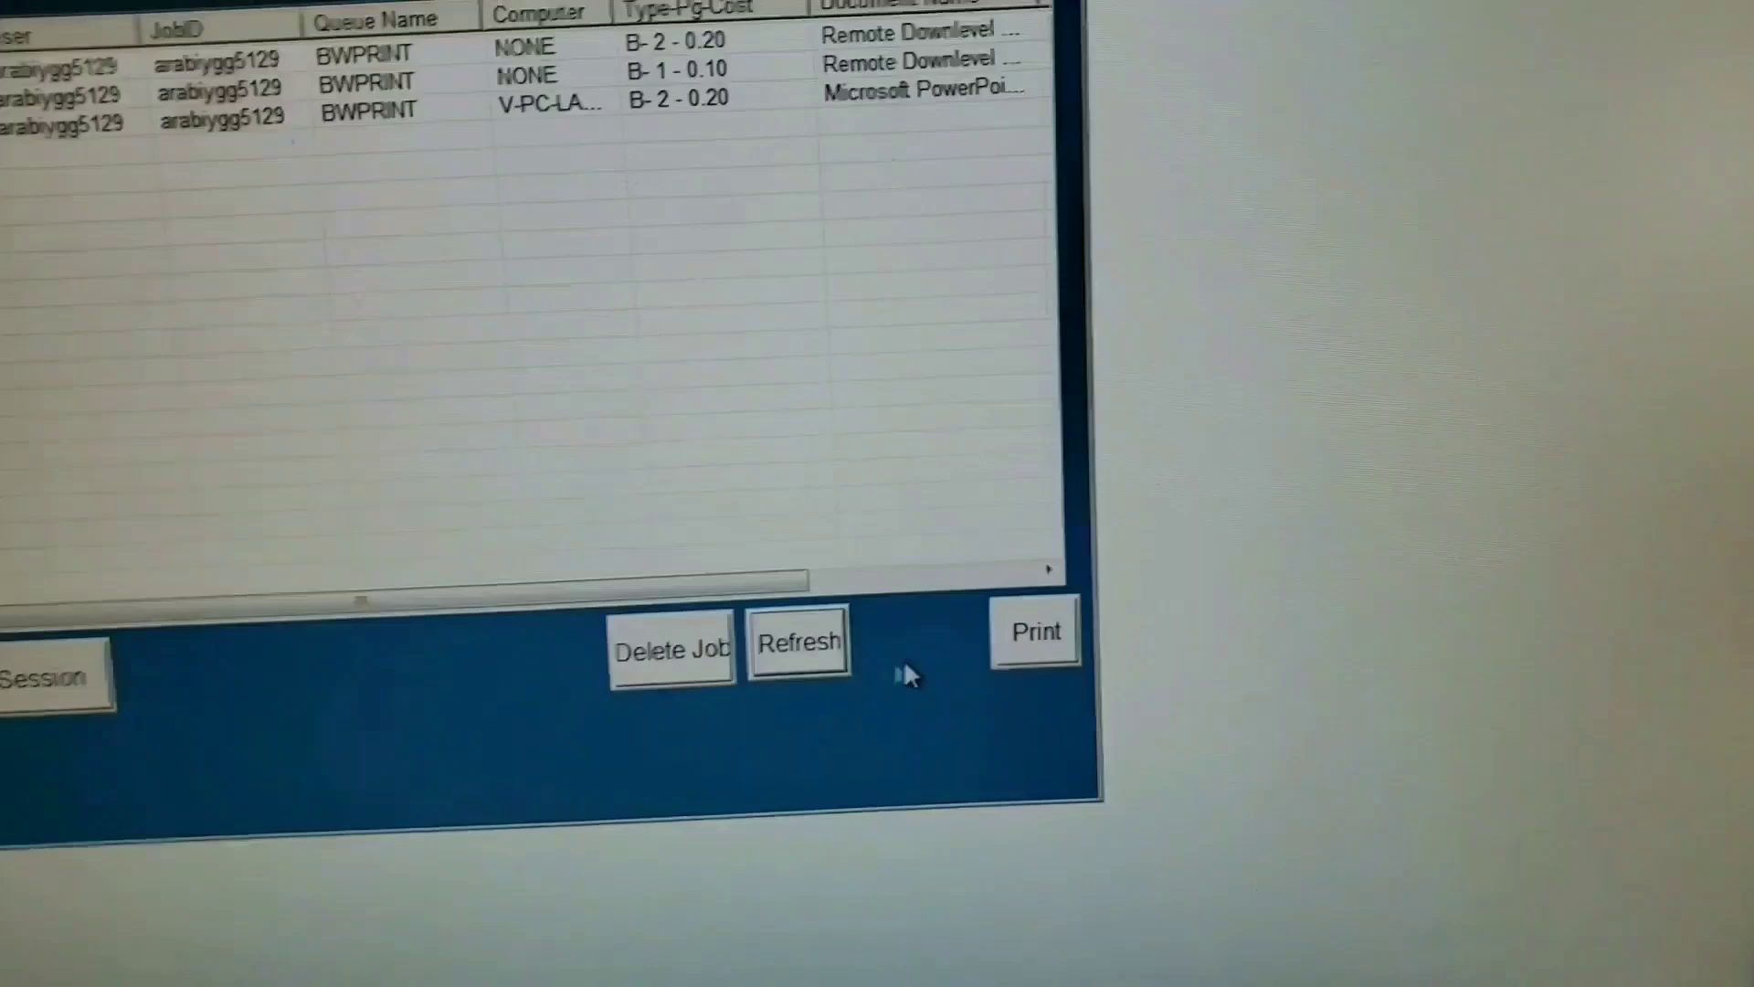
Bring up the vend confirmation showing funds dropping from 0.30 to 0.00 for printer 0.
{"action": "left_click", "coordinate": [1035, 633]}
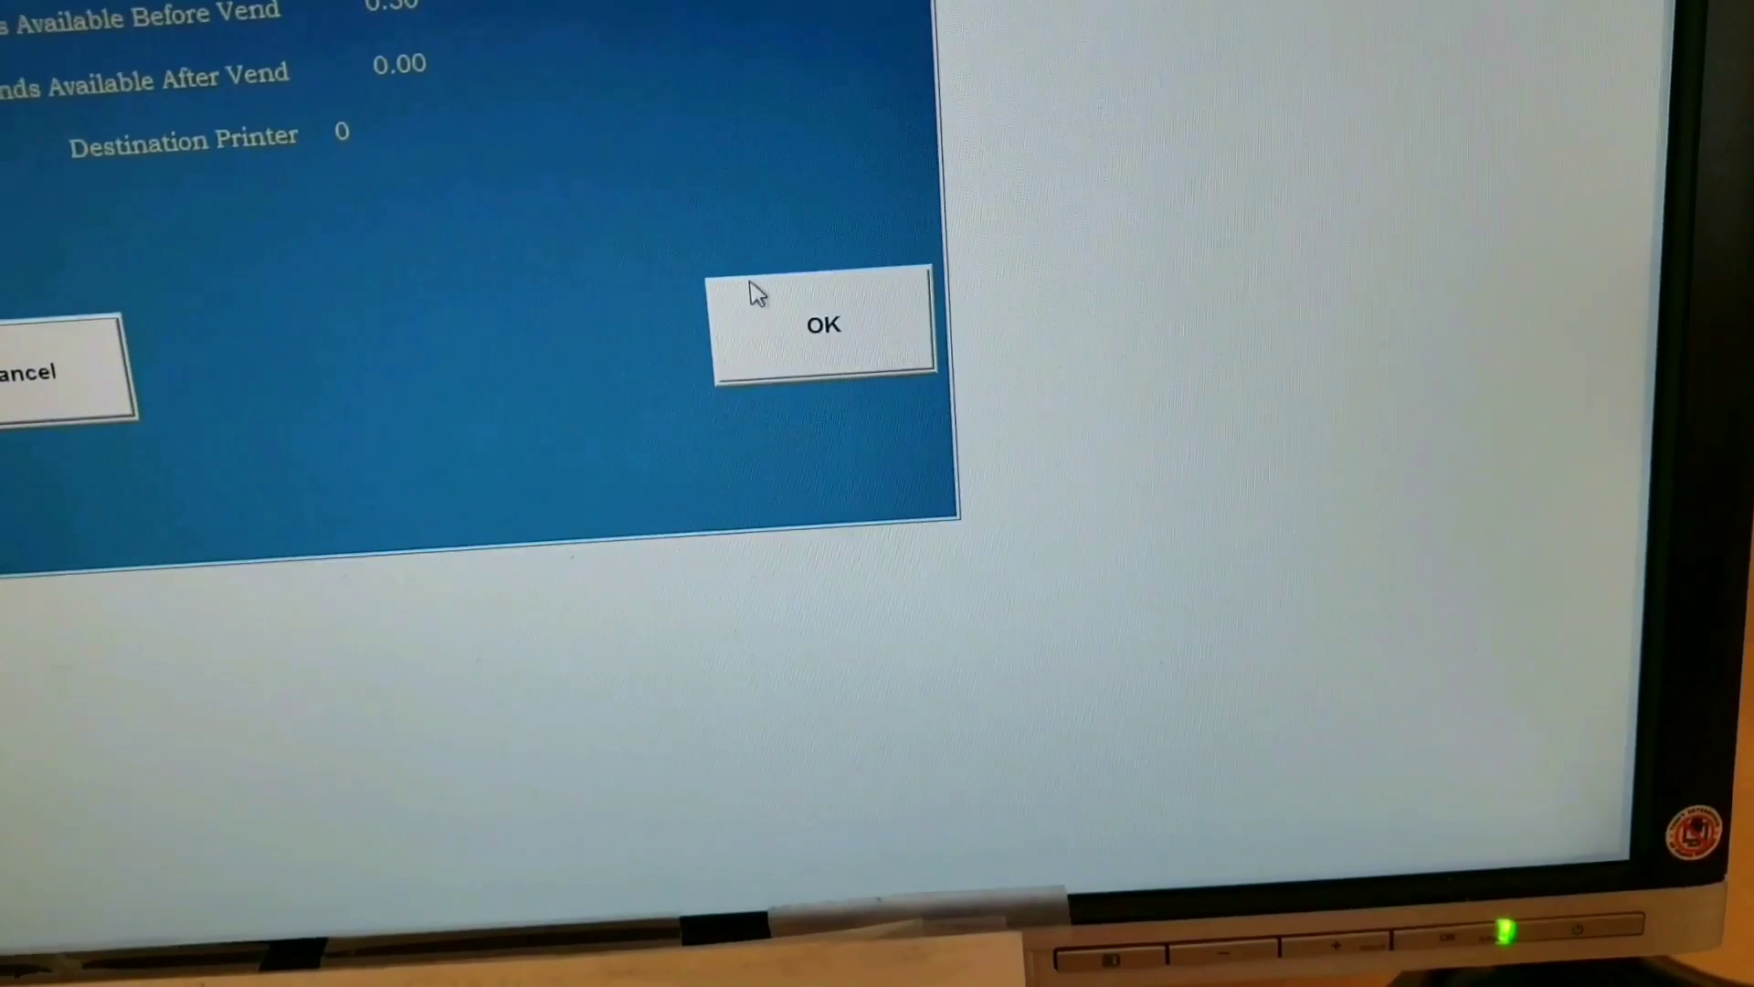